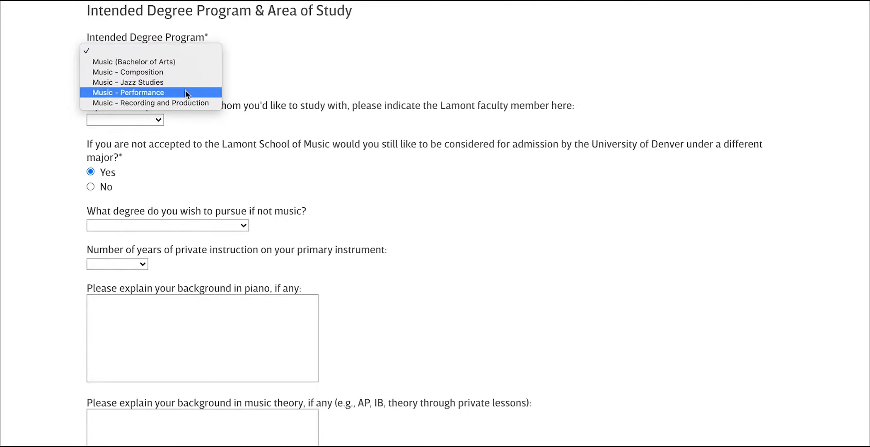
Choose Music - Performance on Flute, with January 30 and February 13, 2021 interview preferences
{"action": "left_click", "coordinate": [127, 92]}
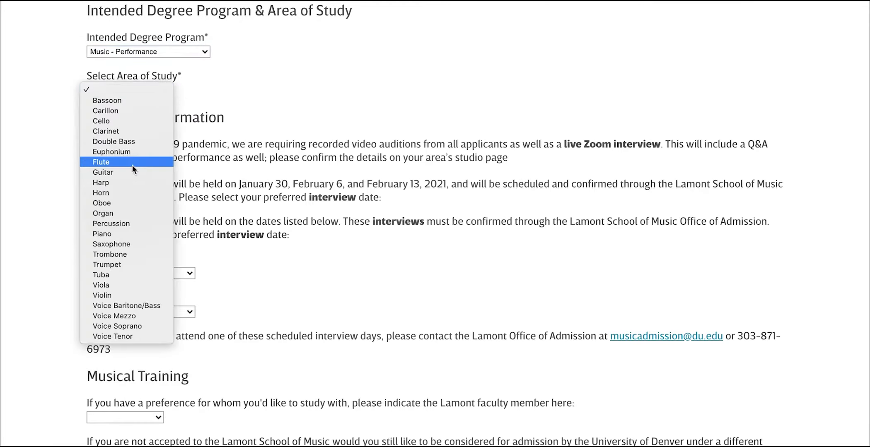
{"action": "left_click", "coordinate": [100, 162]}
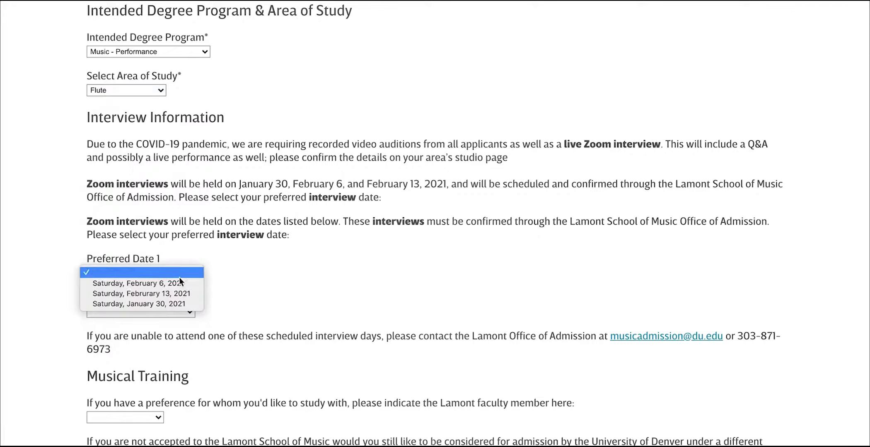
{"action": "left_click", "coordinate": [141, 304]}
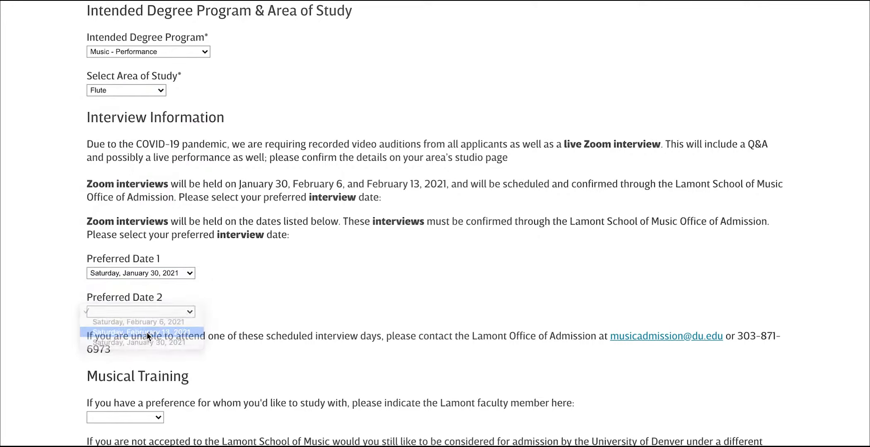
{"action": "left_click", "coordinate": [141, 331]}
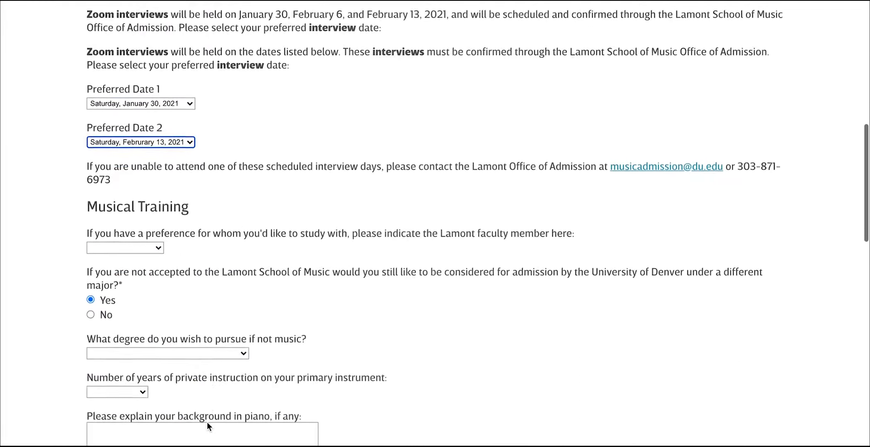
Pick an alternative non-music degree, then cancel attaching a music resume
{"action": "scroll", "scroll_direction": "down", "scroll_amount": 3}
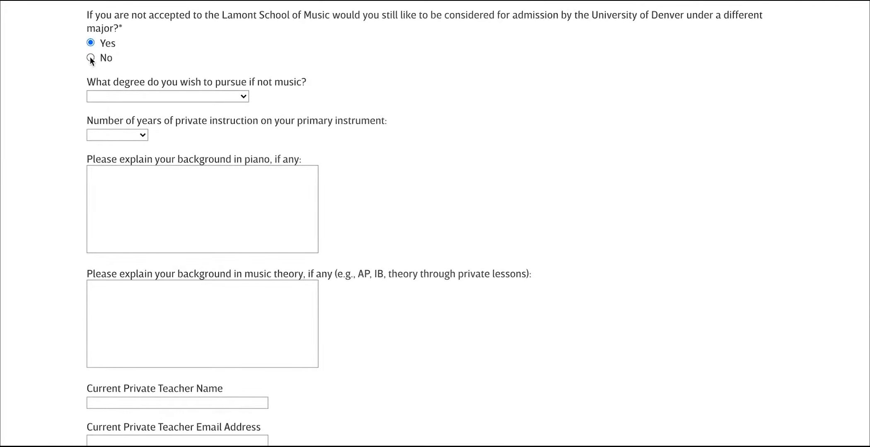
{"action": "left_click", "coordinate": [167, 96]}
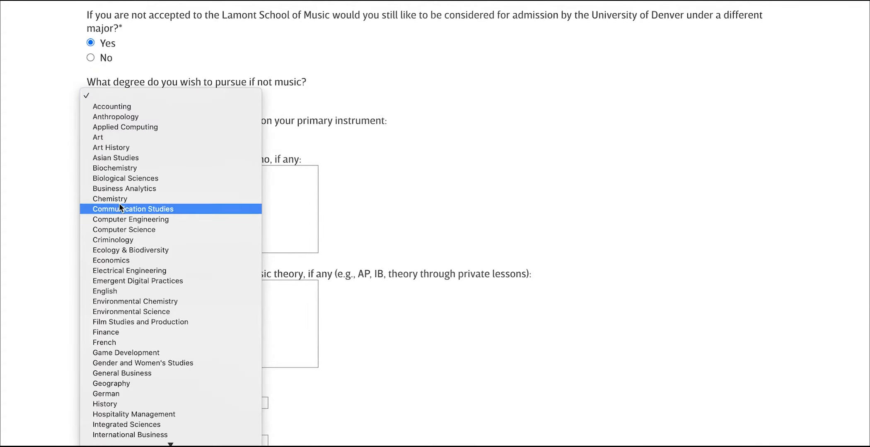
{"action": "left_click", "coordinate": [132, 210]}
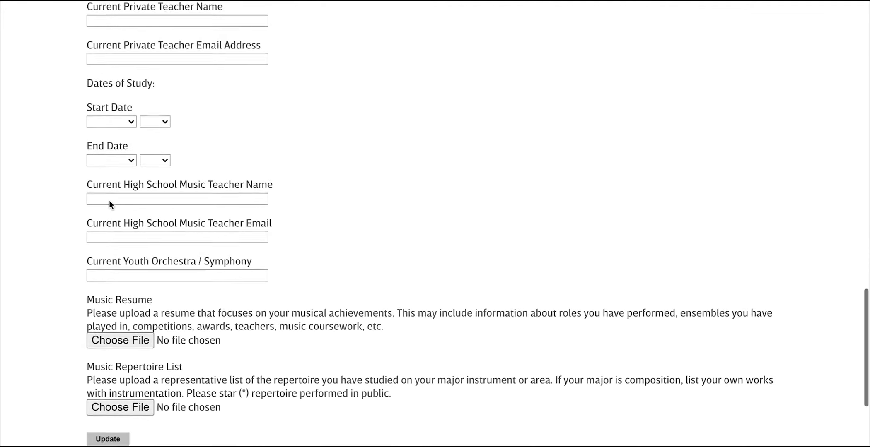
{"action": "left_click", "coordinate": [119, 340]}
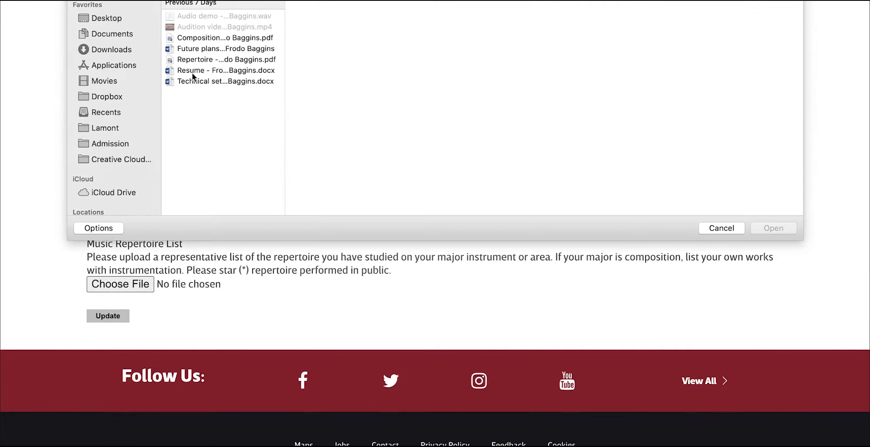
{"action": "mouse_move", "coordinate": [202, 105]}
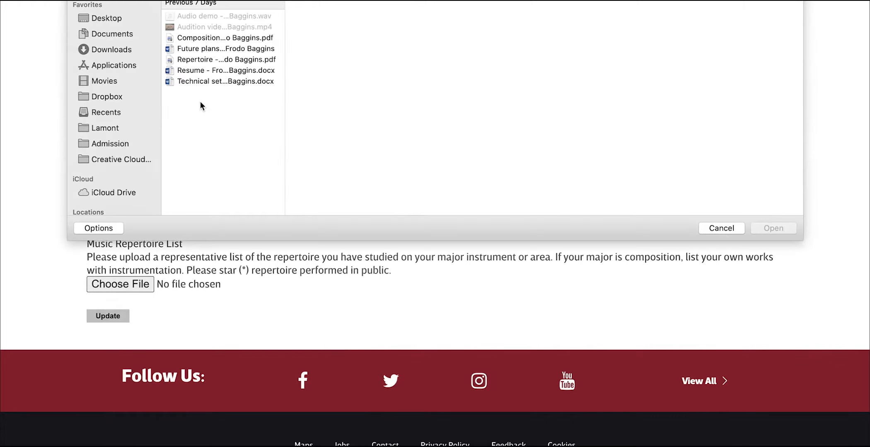
{"action": "left_click", "coordinate": [721, 229]}
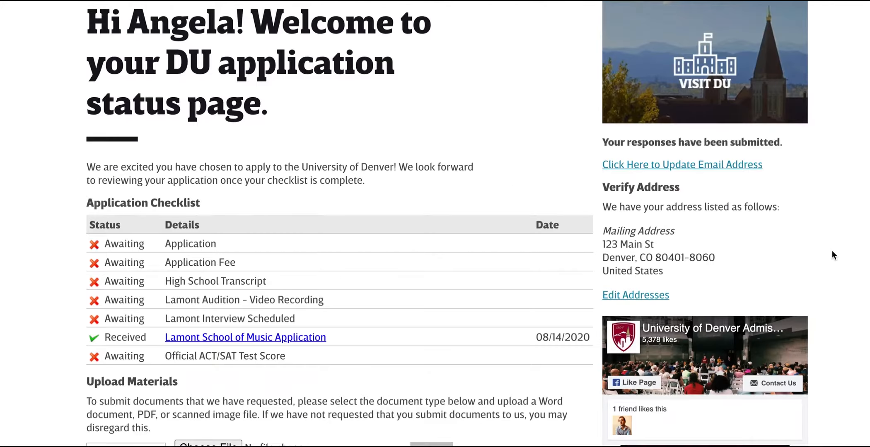
{"action": "mouse_move", "coordinate": [403, 292]}
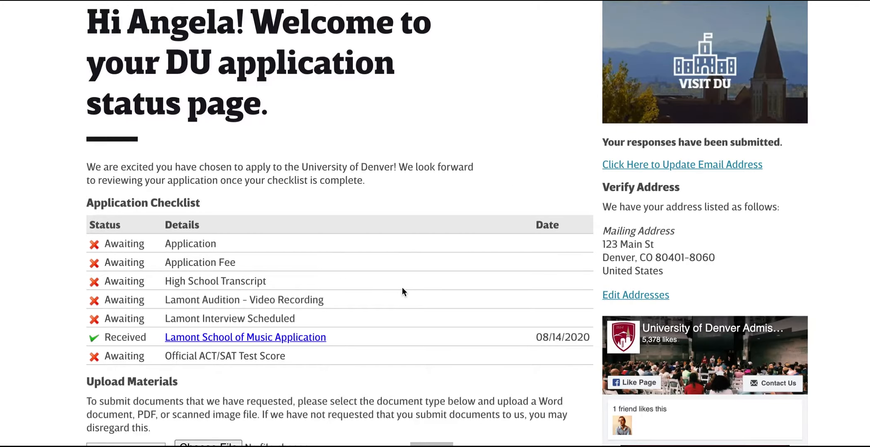
{"action": "scroll", "scroll_direction": "down", "scroll_amount": 3}
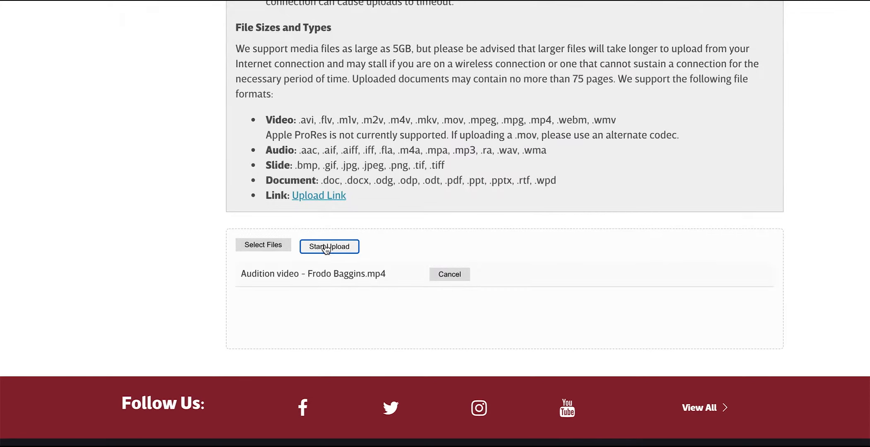
Upload the audition video, save a linked YouTube Mozart video, and return to the status page
{"action": "left_click", "coordinate": [329, 246]}
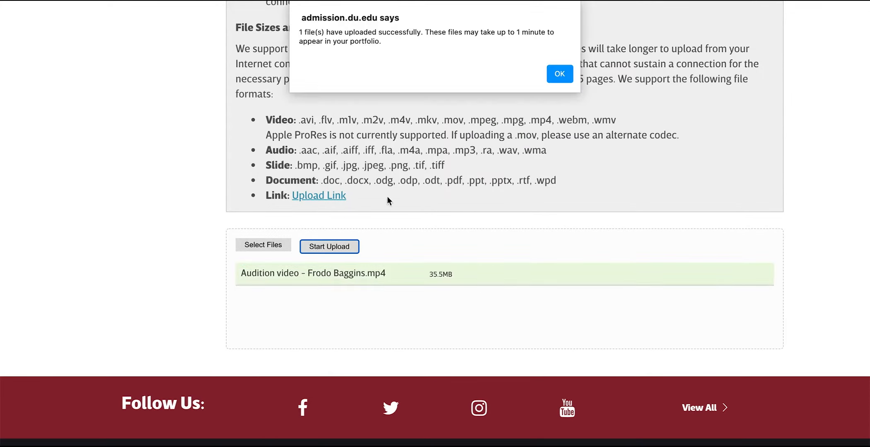
{"action": "left_click", "coordinate": [558, 74]}
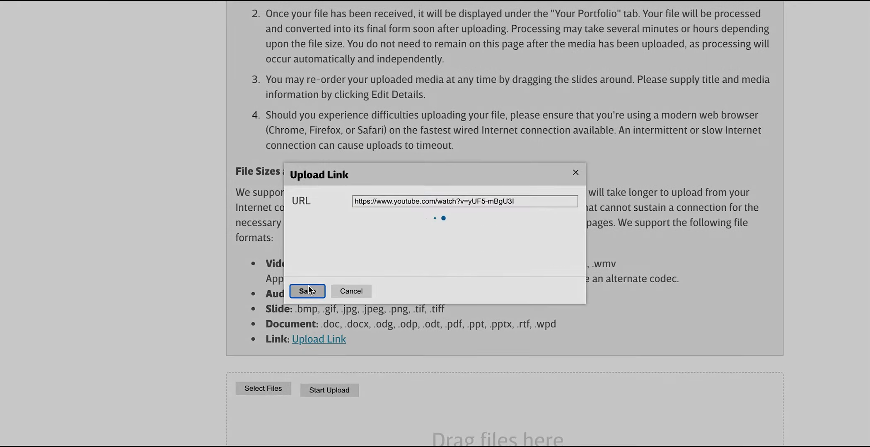
{"action": "left_click", "coordinate": [306, 290]}
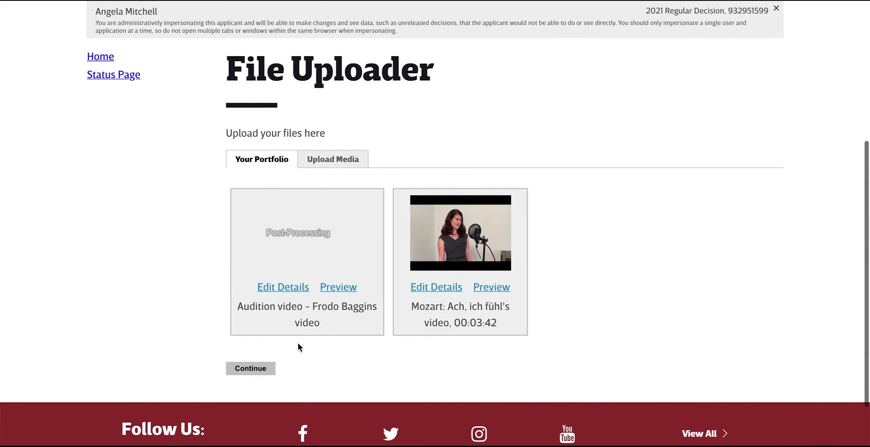
{"action": "left_click", "coordinate": [113, 74]}
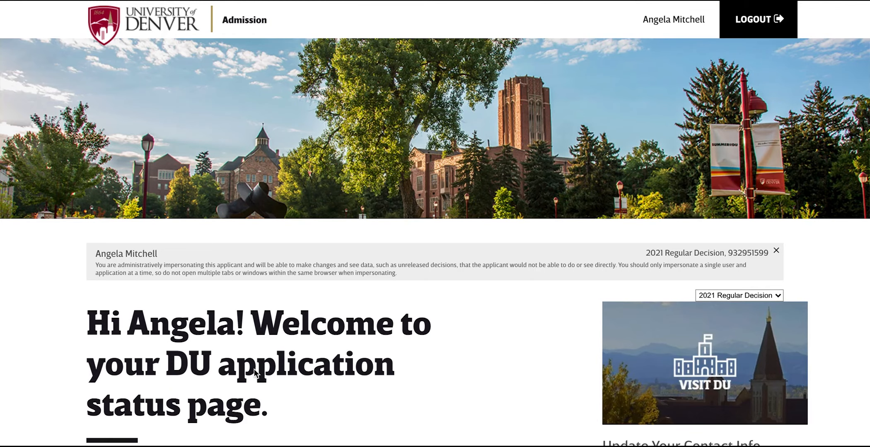
{"action": "scroll", "scroll_direction": "down", "scroll_amount": 3}
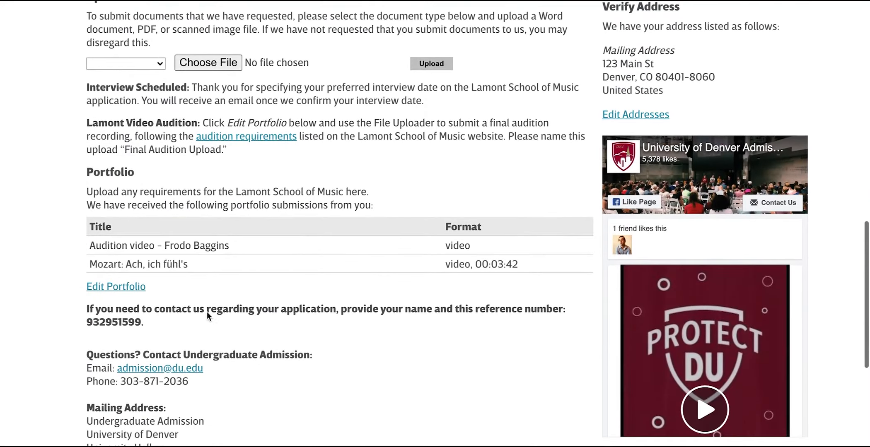